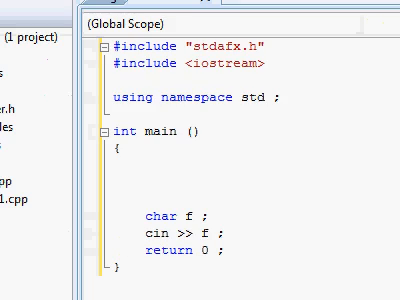
Write cout << "hello world!"; as the first statement in main().
{"action": "scroll", "scroll_direction": "down", "scroll_amount": 3}
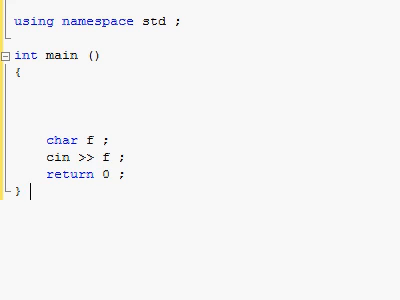
{"action": "scroll", "scroll_direction": "up", "scroll_amount": 3}
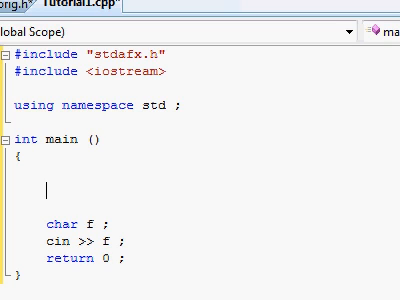
{"action": "type", "text": "cout"}
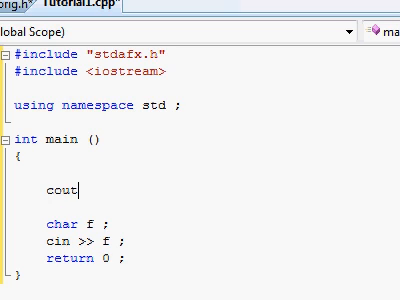
{"action": "type", "text": "<< \"hel"}
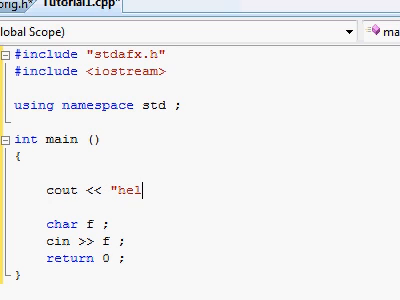
{"action": "type", "text": "lo worl"}
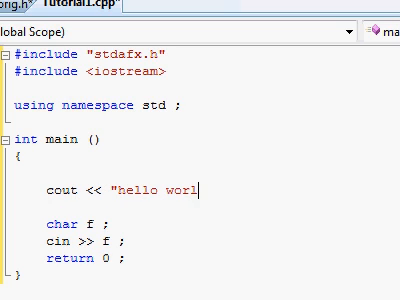
{"action": "type", "text": "d!\";"}
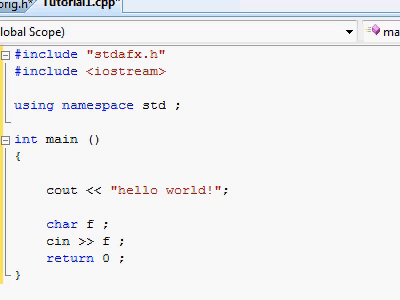
Duplicate the output line until main() holds nine hello world statements.
{"action": "scroll", "scroll_direction": "down", "scroll_amount": 3}
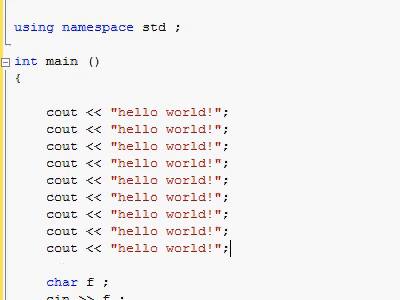
{"action": "scroll", "scroll_direction": "down", "scroll_amount": 3}
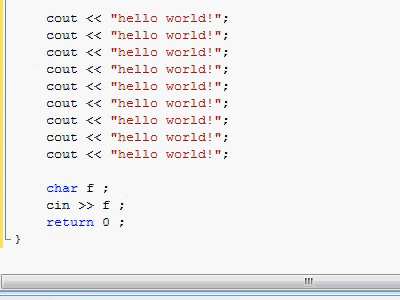
{"action": "left_click", "coordinate": [232, 150]}
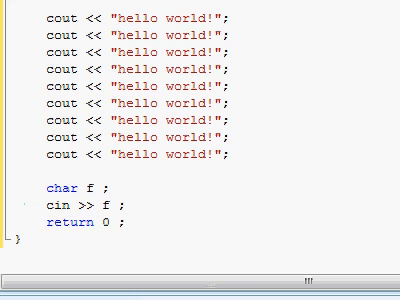
{"action": "scroll", "scroll_direction": "up", "scroll_amount": 3}
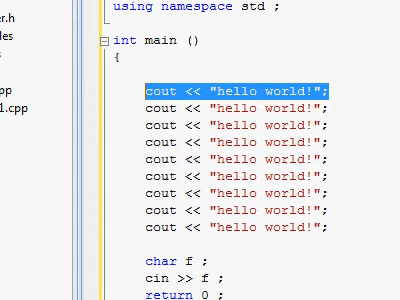
Delete the eight duplicate cout lines, leaving one, and place the caret above it.
{"action": "scroll", "scroll_direction": "down", "scroll_amount": 3}
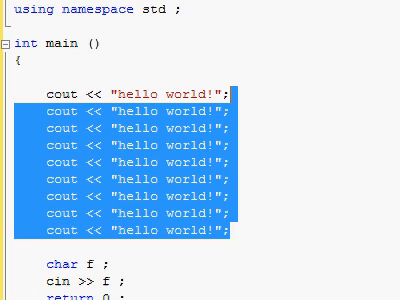
{"action": "key", "text": "Delete"}
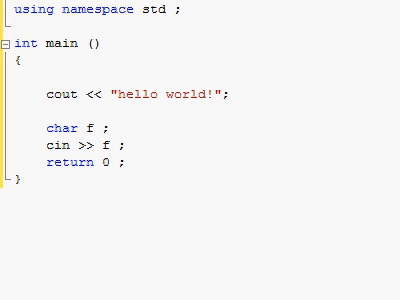
{"action": "left_click", "coordinate": [232, 96]}
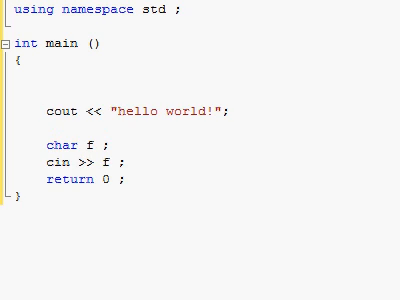
Write an empty for ( ; ; ) header above the output line, fixing a stray parenthesis.
{"action": "type", "text": "for"}
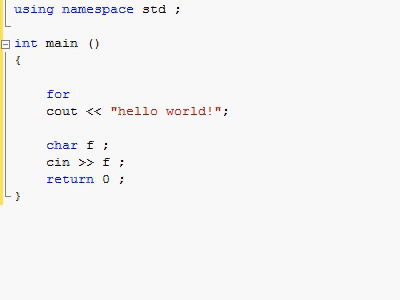
{"action": "left_click", "coordinate": [76, 92]}
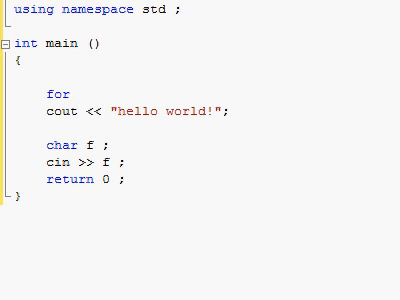
{"action": "left_click", "coordinate": [74, 92]}
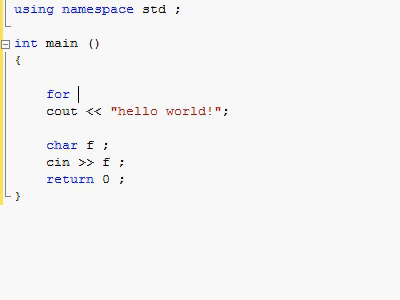
{"action": "type", "text": "("}
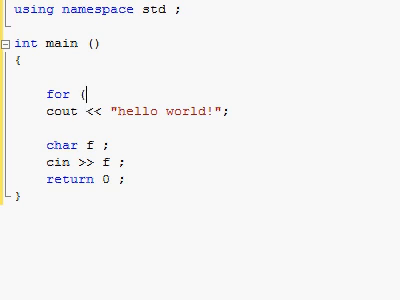
{"action": "key", "text": "BackSpace"}
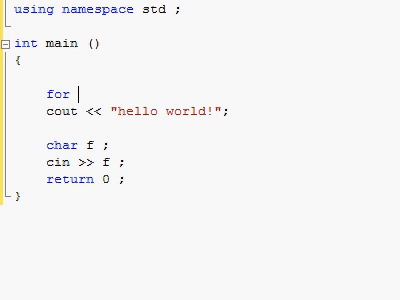
{"action": "type", "text": "("}
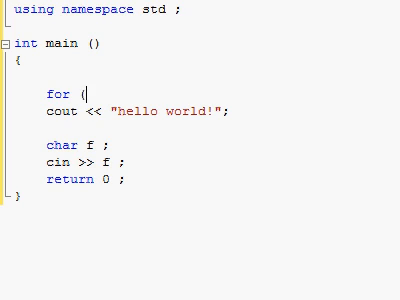
{"action": "type", "text": ")"}
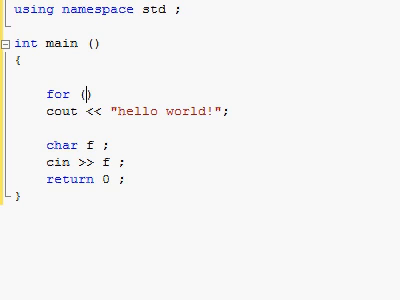
{"action": "type", "text": ";;)"}
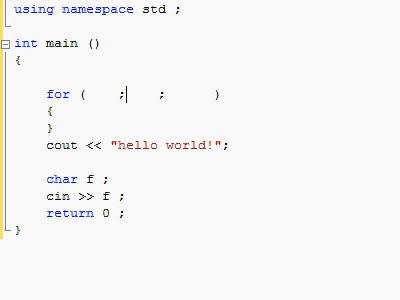
Fill the loop's initialisation part with int counter = 0.
{"action": "double_click", "coordinate": [96, 96]}
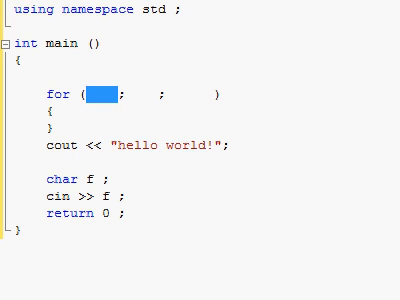
{"action": "type", "text": "in"}
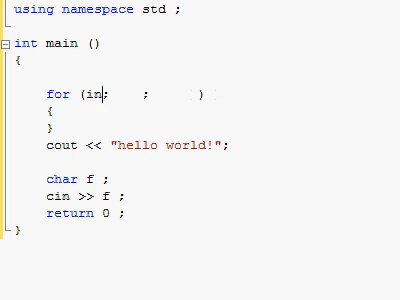
{"action": "type", "text": "t"}
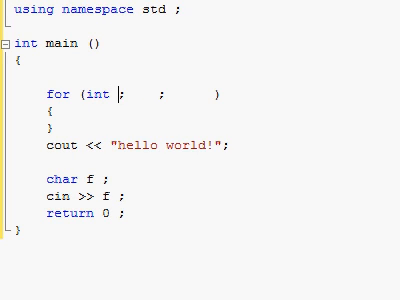
{"action": "type", "text": "cou"}
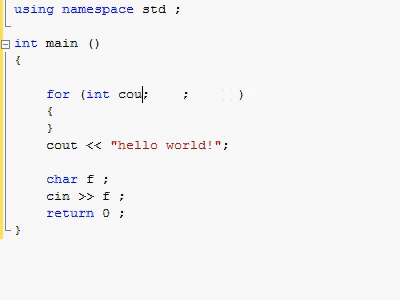
{"action": "type", "text": "nter"}
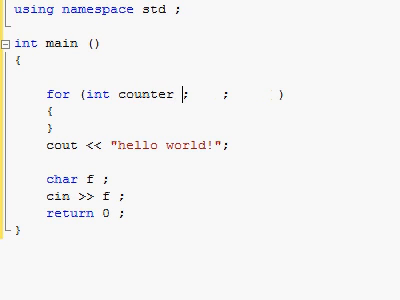
{"action": "type", "text": "= 0"}
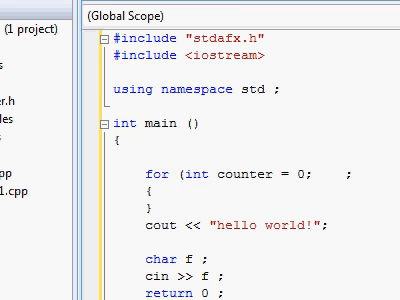
Retype the initialisation as int counter = 0; with condition and increment blank.
{"action": "type", "text": "int counter = 0;"}
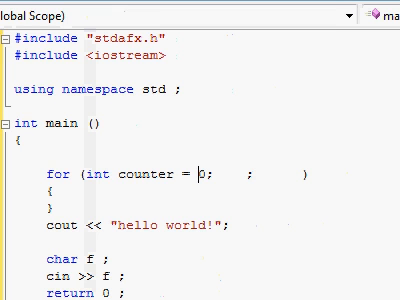
{"action": "double_click", "coordinate": [150, 176]}
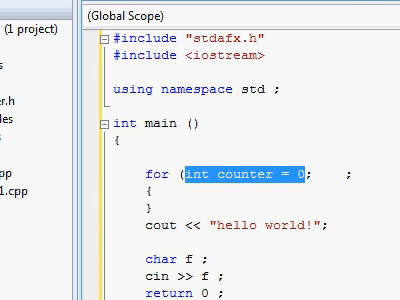
{"action": "left_click", "coordinate": [204, 170]}
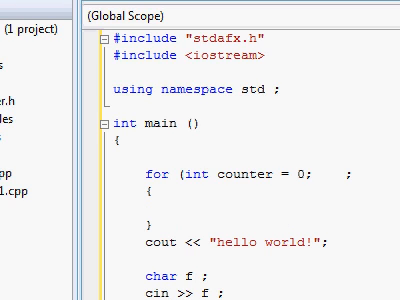
{"action": "type", "text": "int"}
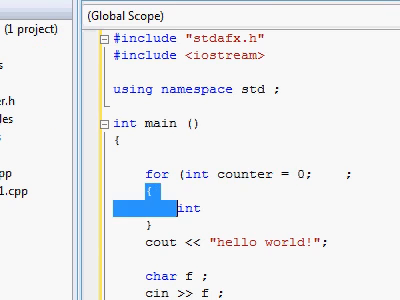
{"action": "scroll", "scroll_direction": "down", "scroll_amount": 3}
{"action": "type", "text": "      )"}
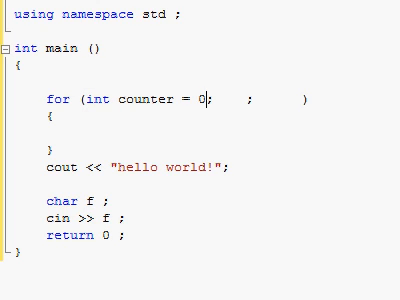
{"action": "key", "text": "Enter"}
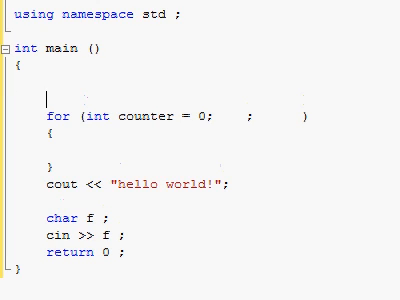
{"action": "type", "text": "int x"}
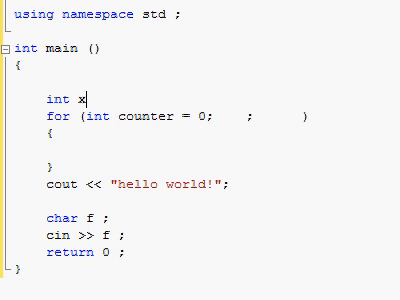
{"action": "type", "text": "9"}
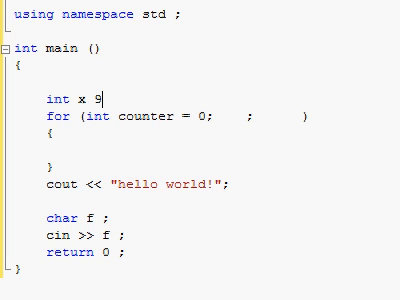
{"action": "type", "text": "="}
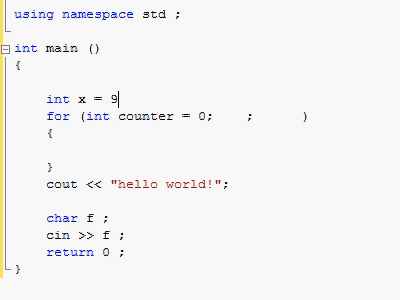
{"action": "type", "text": ", y"}
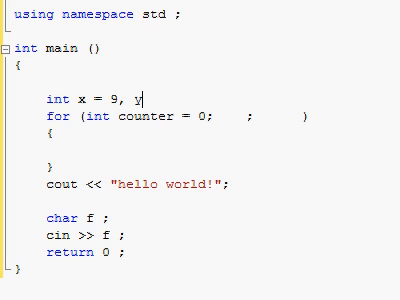
{"action": "type", "text": "= 9; z = 0;"}
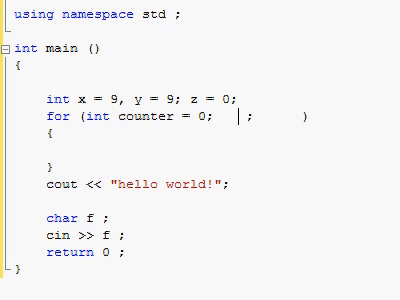
{"action": "type", "text": ","}
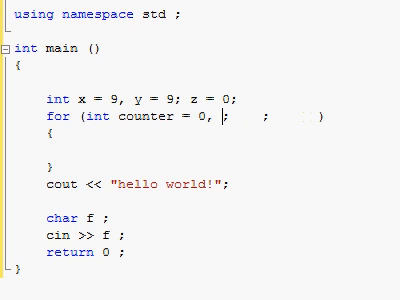
{"action": "type", "text": "f = 6"}
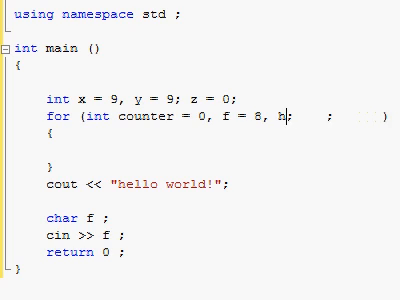
{"action": "type", "text": "=9"}
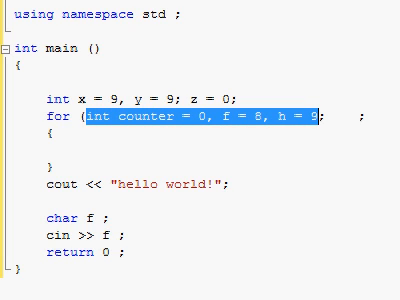
{"action": "left_click", "coordinate": [92, 120]}
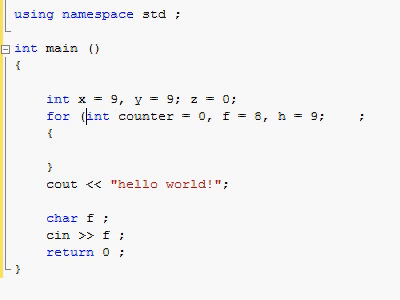
{"action": "double_click", "coordinate": [98, 120]}
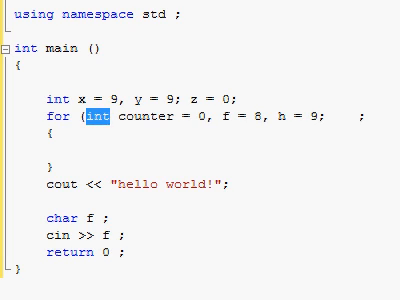
{"action": "type", "text": "char"}
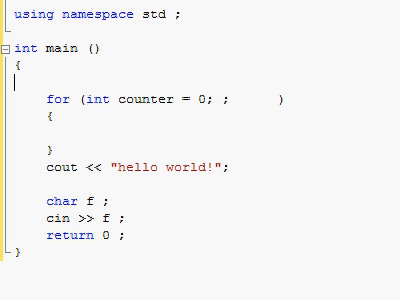
Type if() as a quick demo and remove it again.
{"action": "type", "text": "if"}
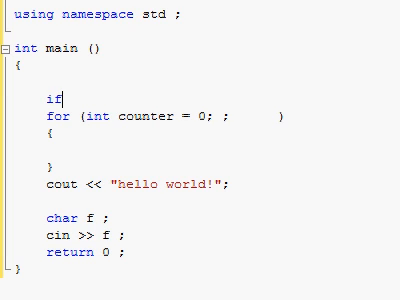
{"action": "type", "text": "()"}
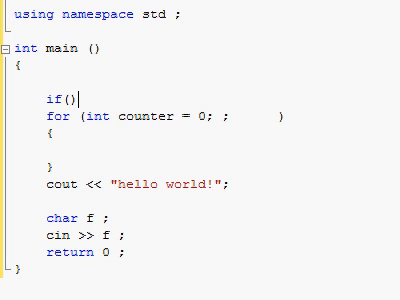
{"action": "key", "text": "Backspace"}
{"action": "type", "text": "counter "}
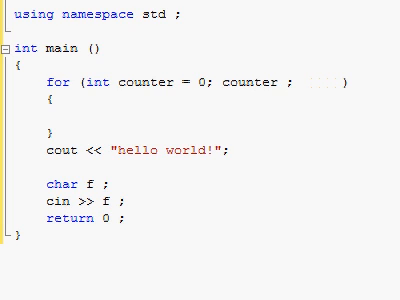
Complete the loop condition as counter < 100, reselecting the comparison operator to correct it.
{"action": "type", "text": "> 1"}
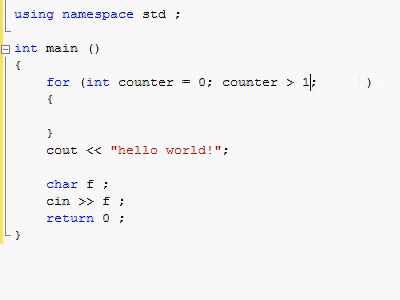
{"action": "type", "text": "00"}
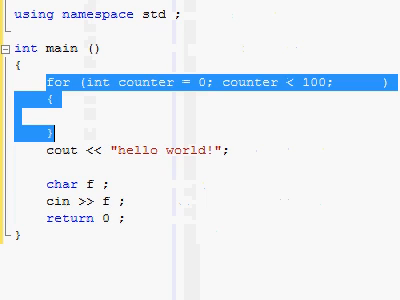
{"action": "left_click", "coordinate": [230, 84]}
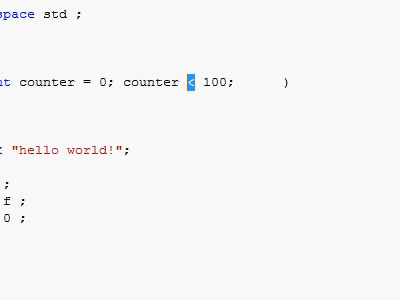
{"action": "double_click", "coordinate": [210, 82]}
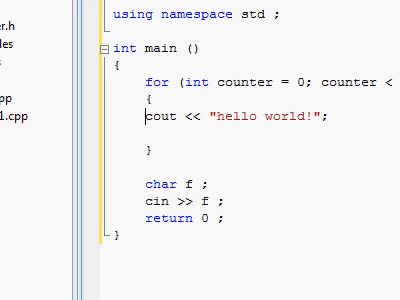
Write counter++ as the loop's increment part.
{"action": "scroll", "scroll_direction": "right", "scroll_amount": 3}
{"action": "type", "text": " 100; "}
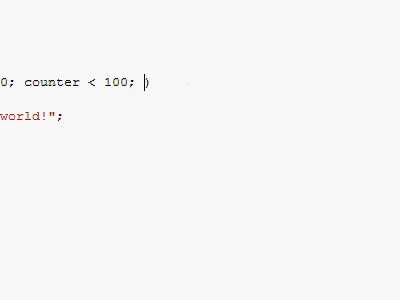
{"action": "type", "text": "counter"}
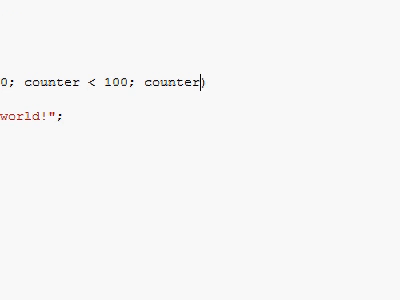
{"action": "type", "text": "++"}
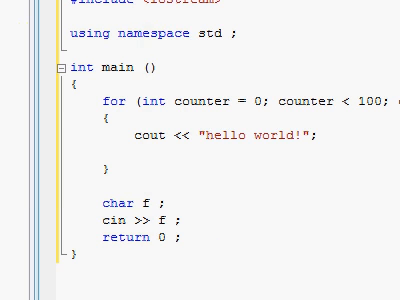
{"action": "scroll", "scroll_direction": "right", "scroll_amount": 3}
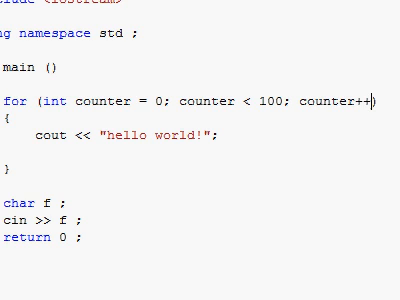
{"action": "double_click", "coordinate": [130, 104]}
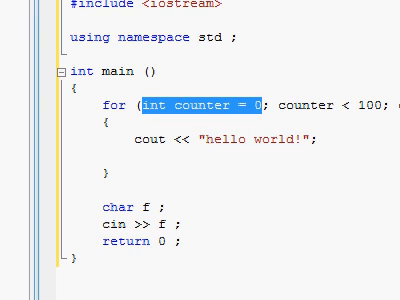
{"action": "mouse_move", "coordinate": [190, 112]}
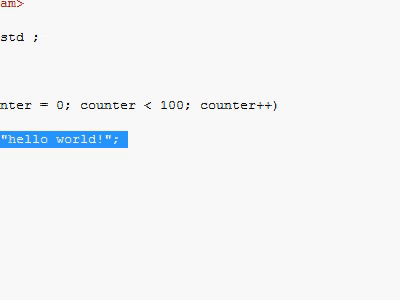
{"action": "double_click", "coordinate": [236, 102]}
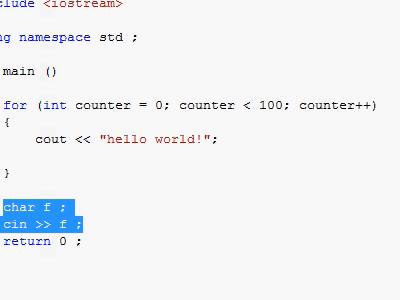
{"action": "double_click", "coordinate": [176, 140]}
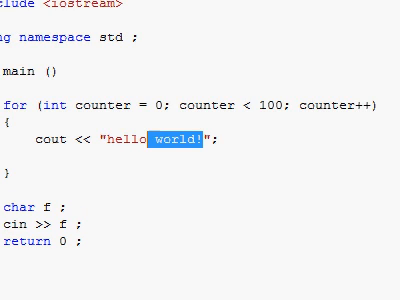